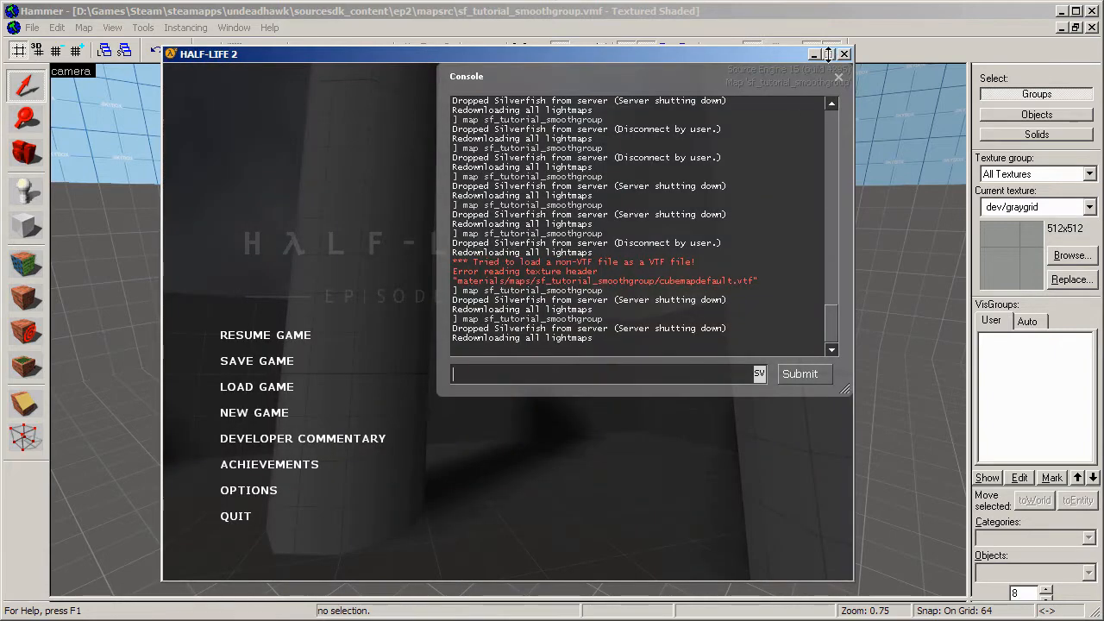
Close the running game and select the tall pillar's side faces back in the editor
{"action": "left_click", "coordinate": [843, 54]}
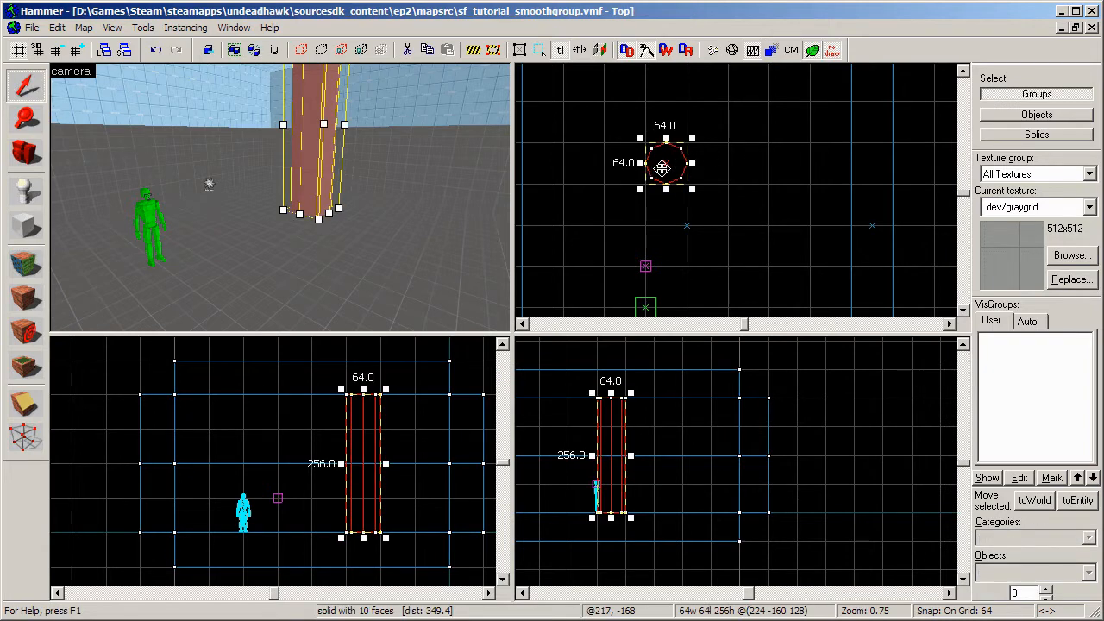
{"action": "left_click_drag", "start_coordinate": [664, 164], "coordinate": [748, 245]}
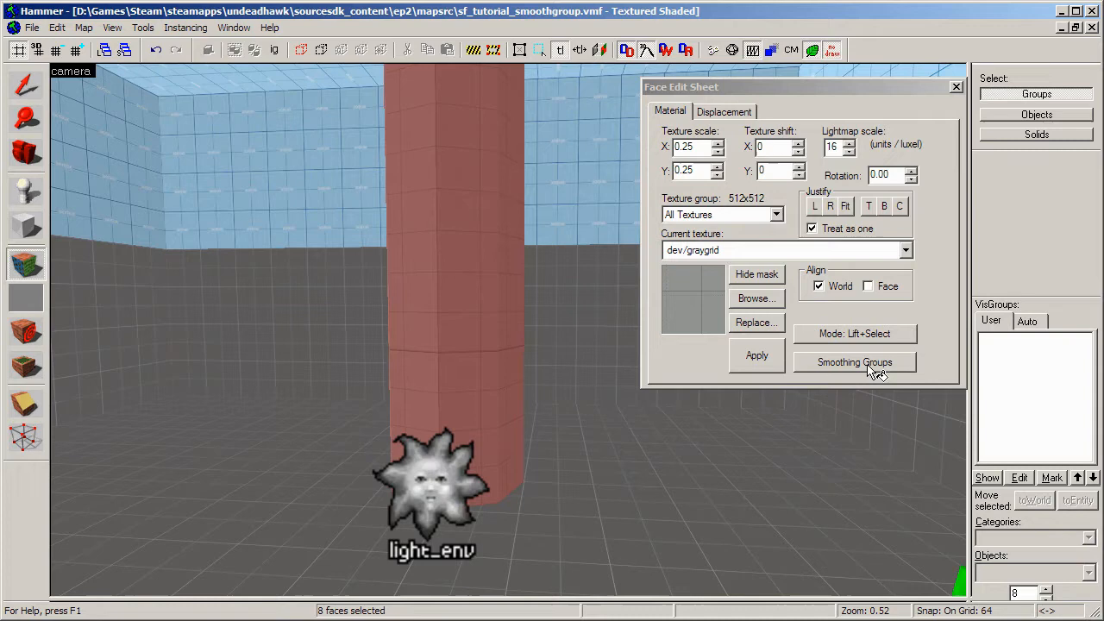
Assign the eight side faces to smoothing group 1 via the Smoothing Groups window
{"action": "left_click", "coordinate": [854, 362]}
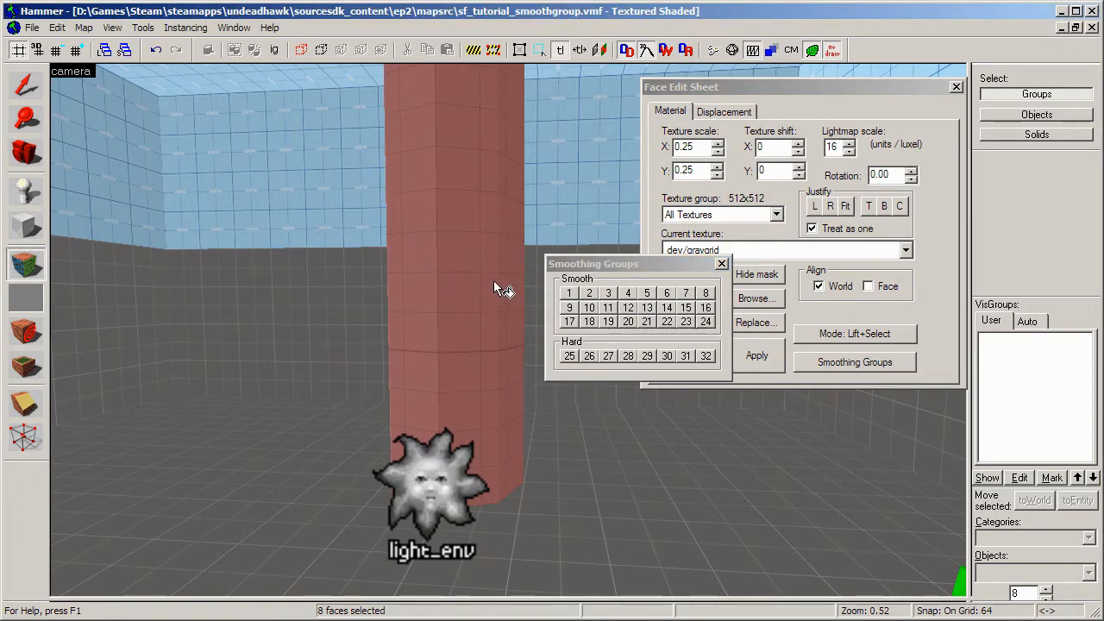
{"action": "left_click", "coordinate": [569, 293]}
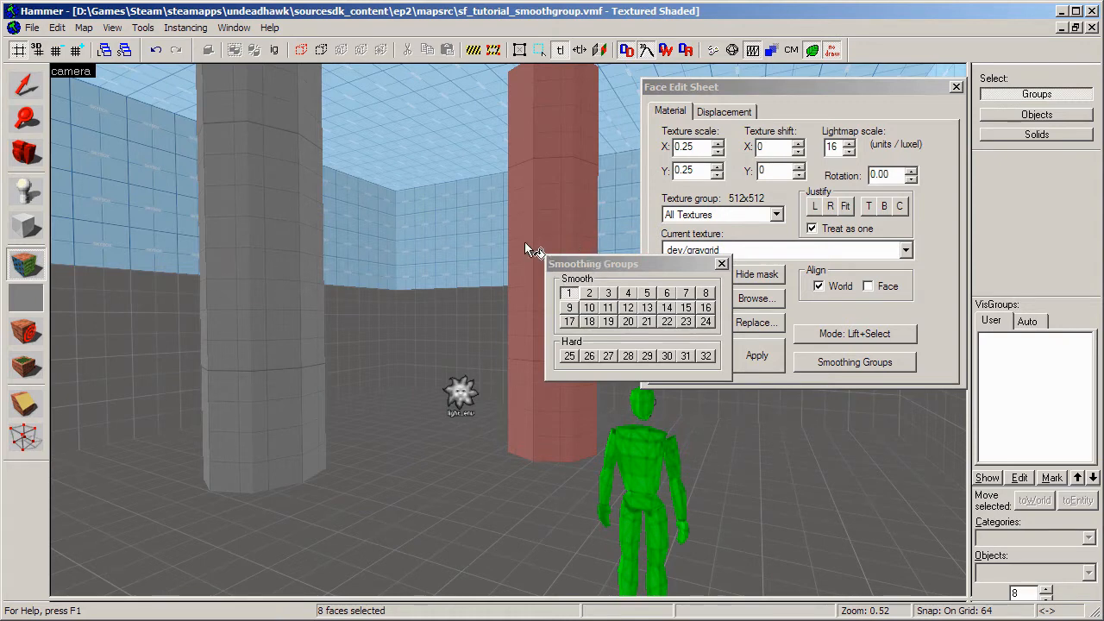
{"action": "mouse_move", "coordinate": [332, 203]}
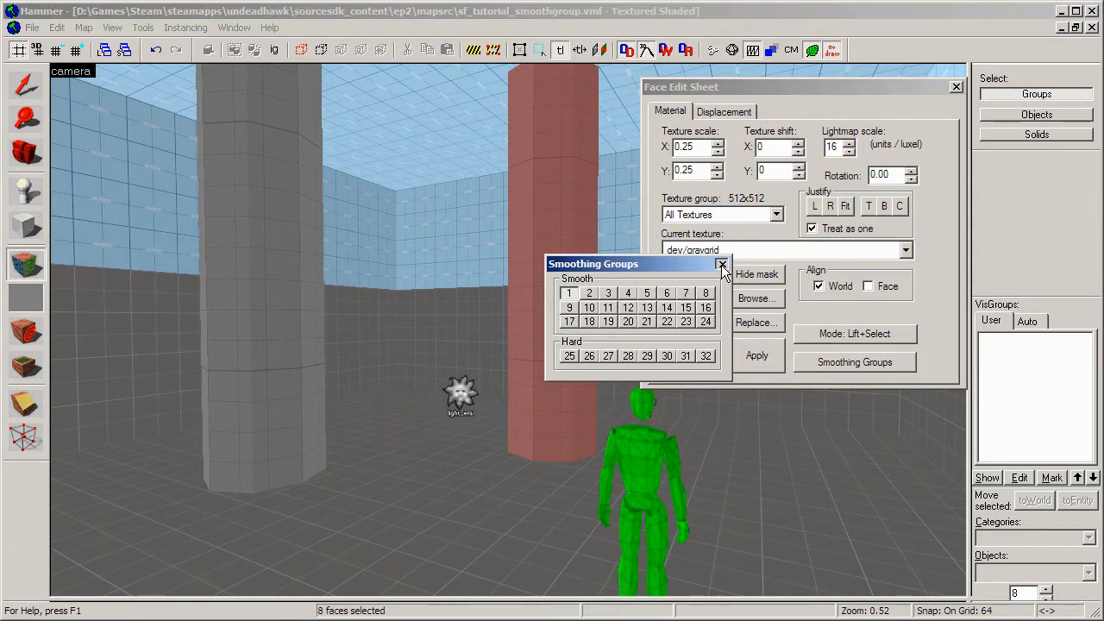
{"action": "left_click", "coordinate": [721, 264]}
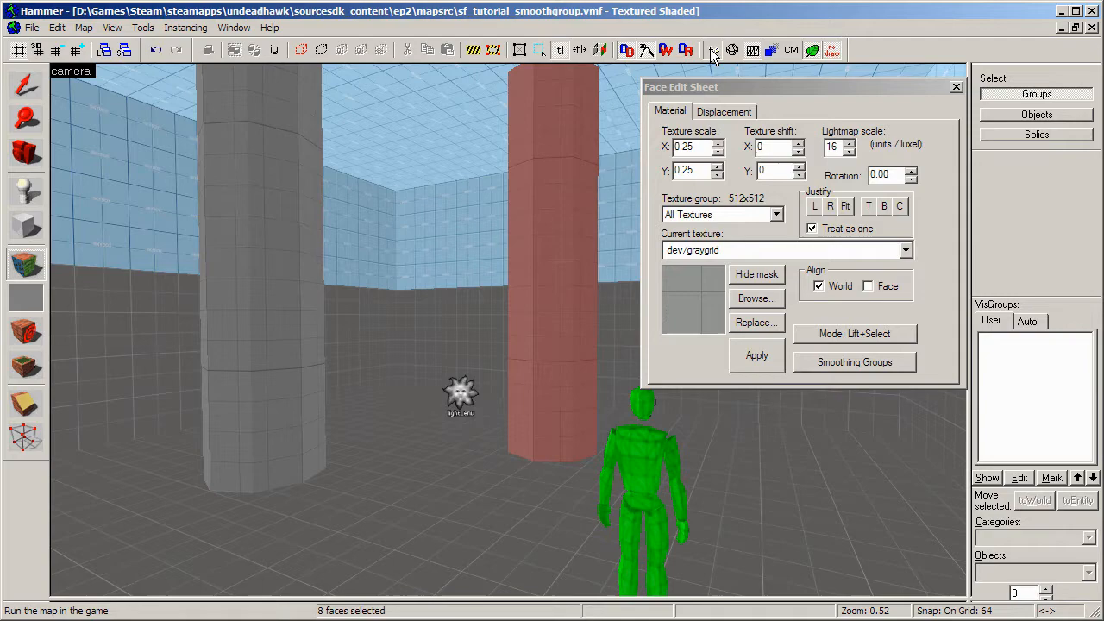
{"action": "left_click", "coordinate": [711, 48]}
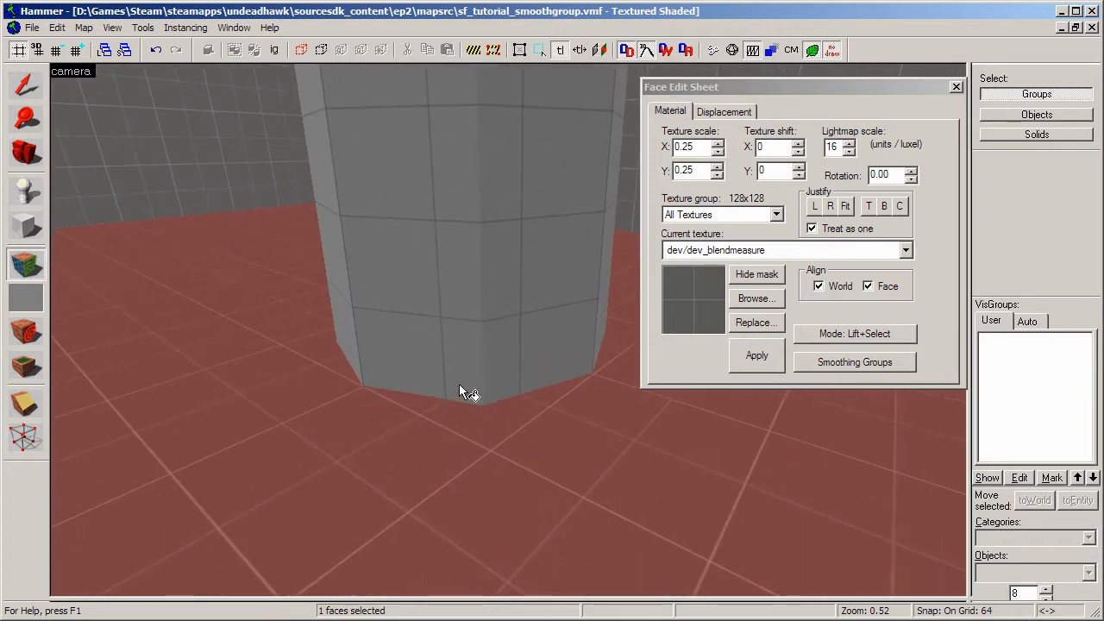
{"action": "mouse_move", "coordinate": [362, 362]}
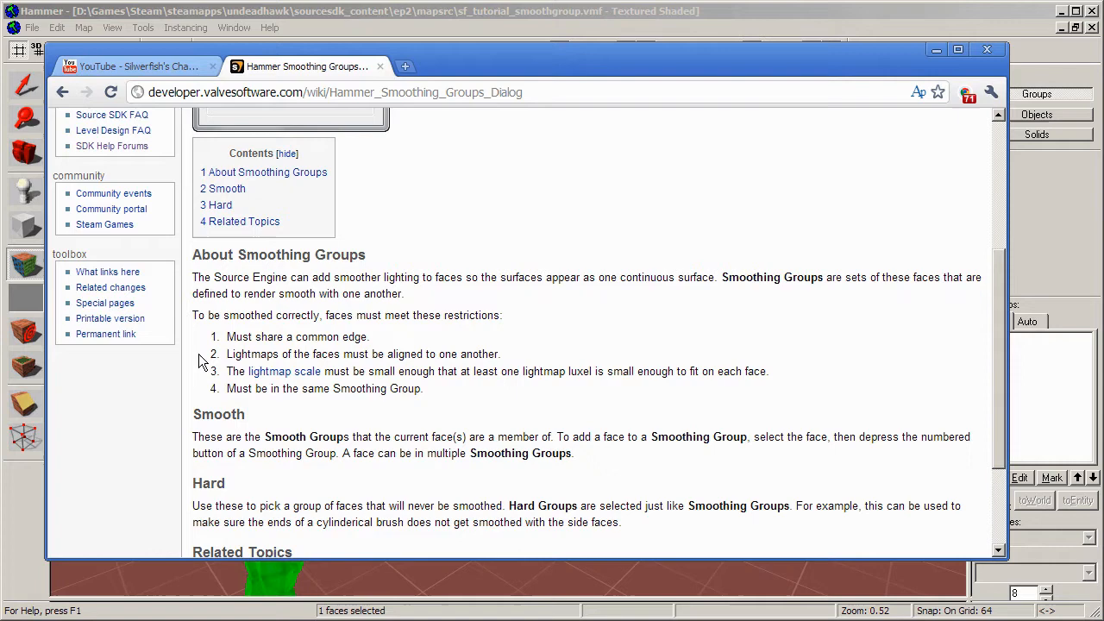
{"action": "left_click_drag", "start_coordinate": [228, 353], "coordinate": [380, 353]}
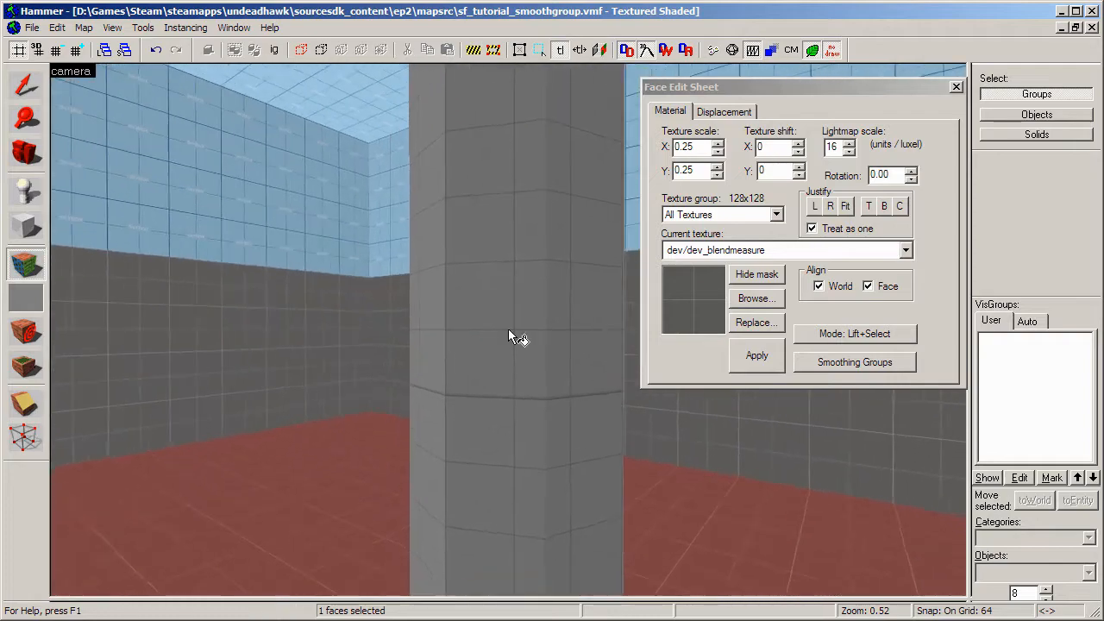
Switch the camera viewport to 3D Lightmap Grid render mode
{"action": "left_click", "coordinate": [73, 71]}
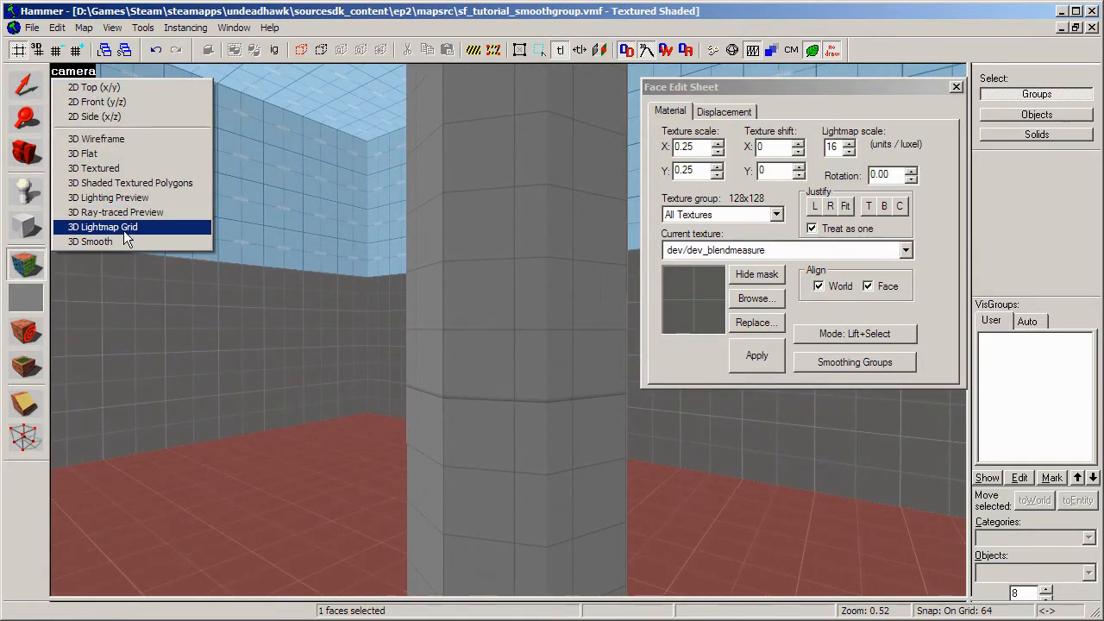
{"action": "left_click", "coordinate": [104, 226]}
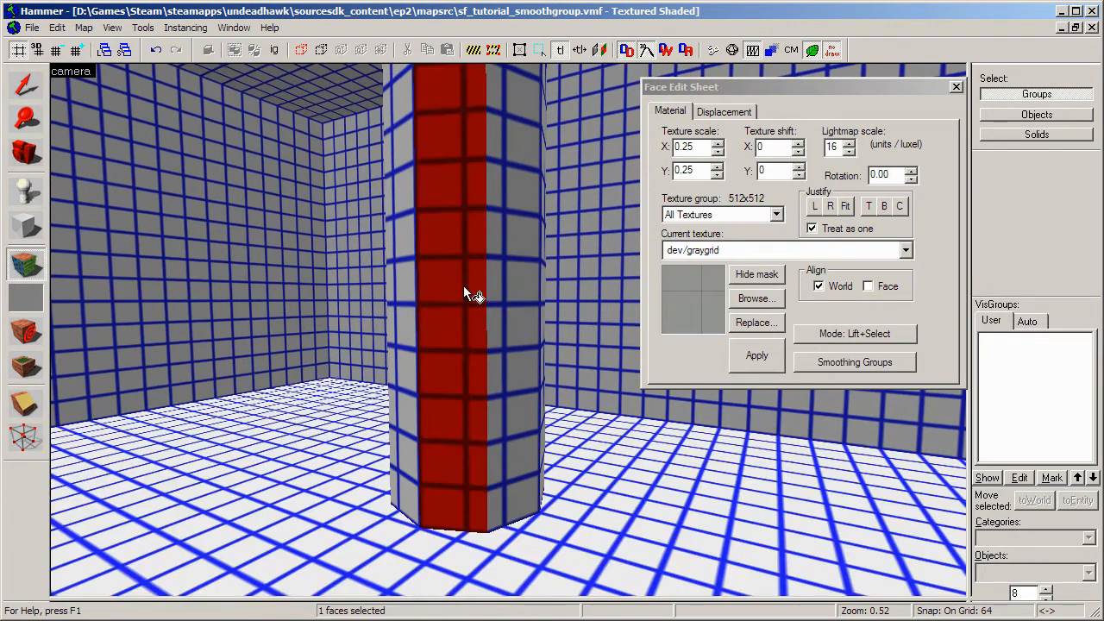
{"action": "left_click", "coordinate": [756, 355]}
{"action": "type", "text": "13"}
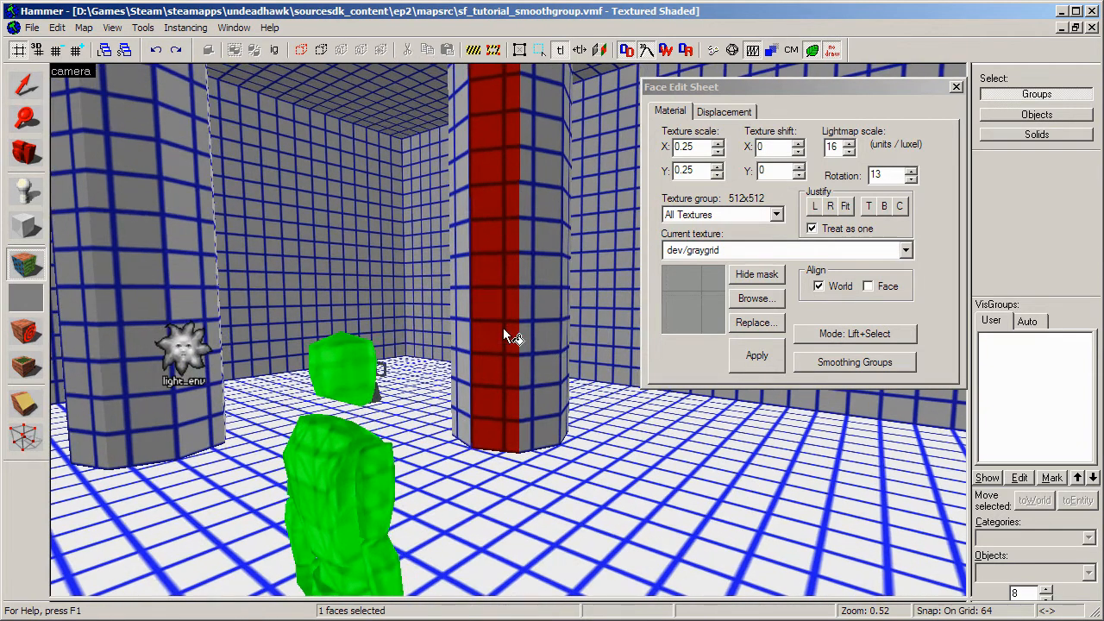
{"action": "left_click", "coordinate": [756, 355]}
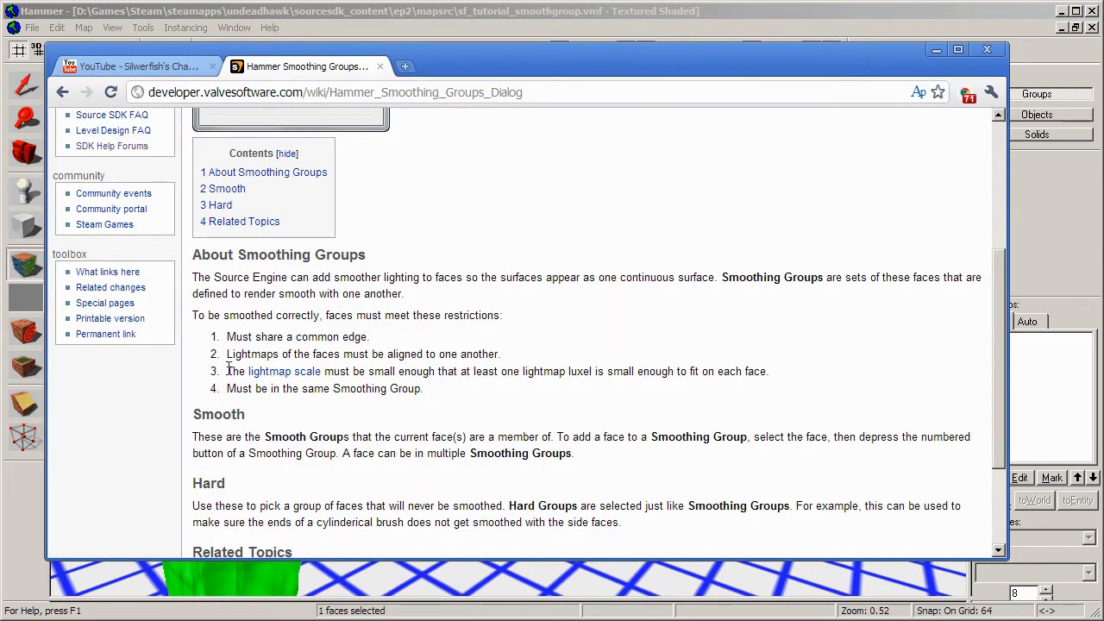
{"action": "left_click_drag", "start_coordinate": [228, 371], "coordinate": [423, 388]}
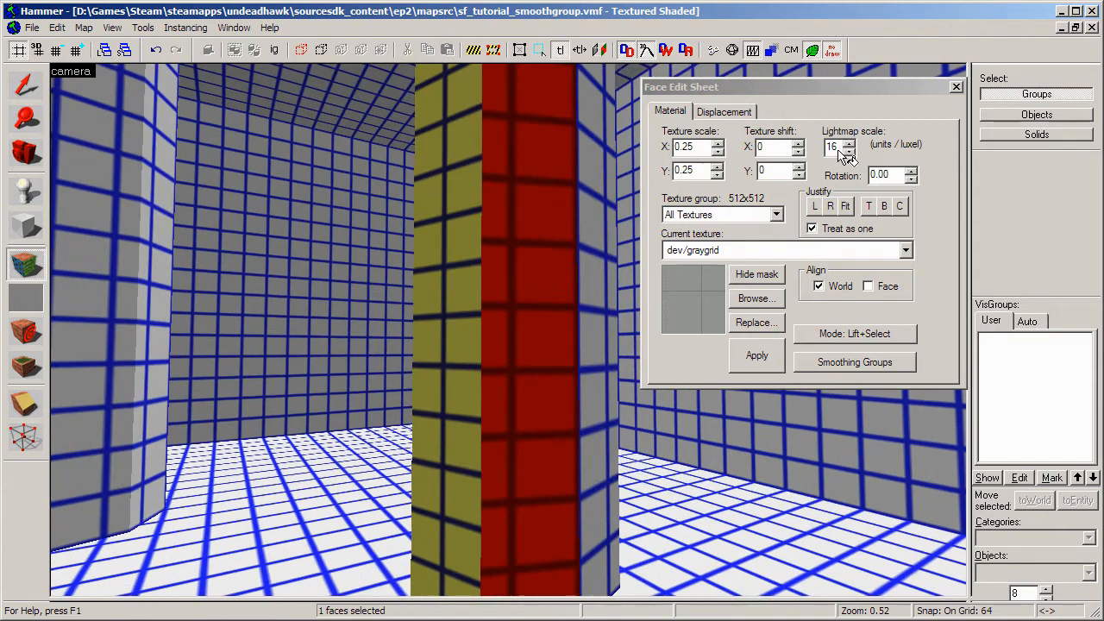
{"action": "left_click", "coordinate": [852, 141]}
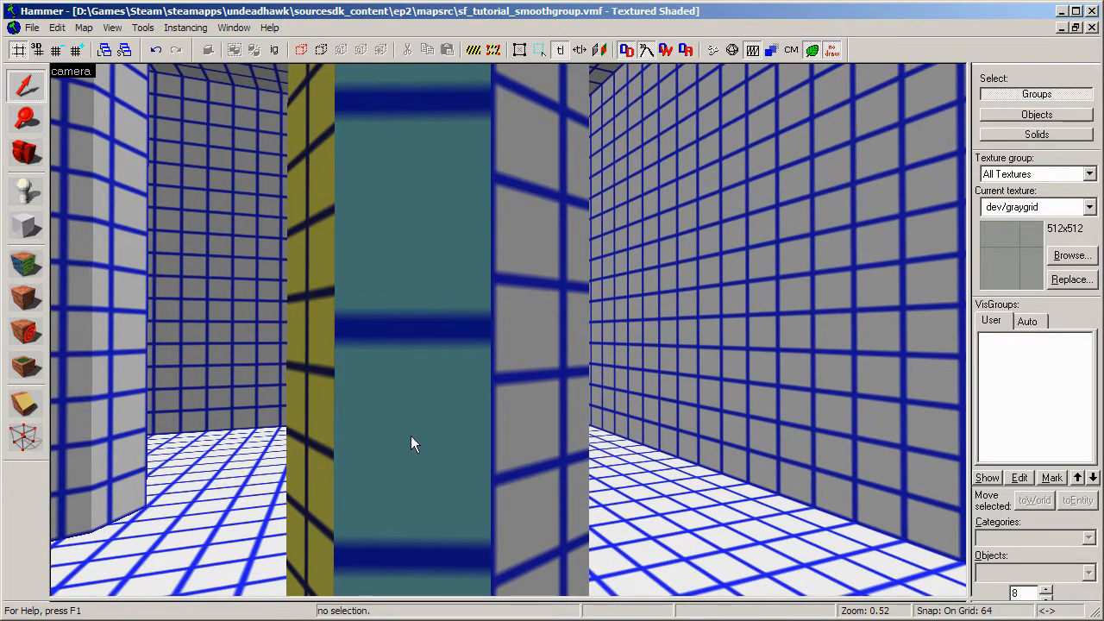
{"action": "mouse_move", "coordinate": [414, 415]}
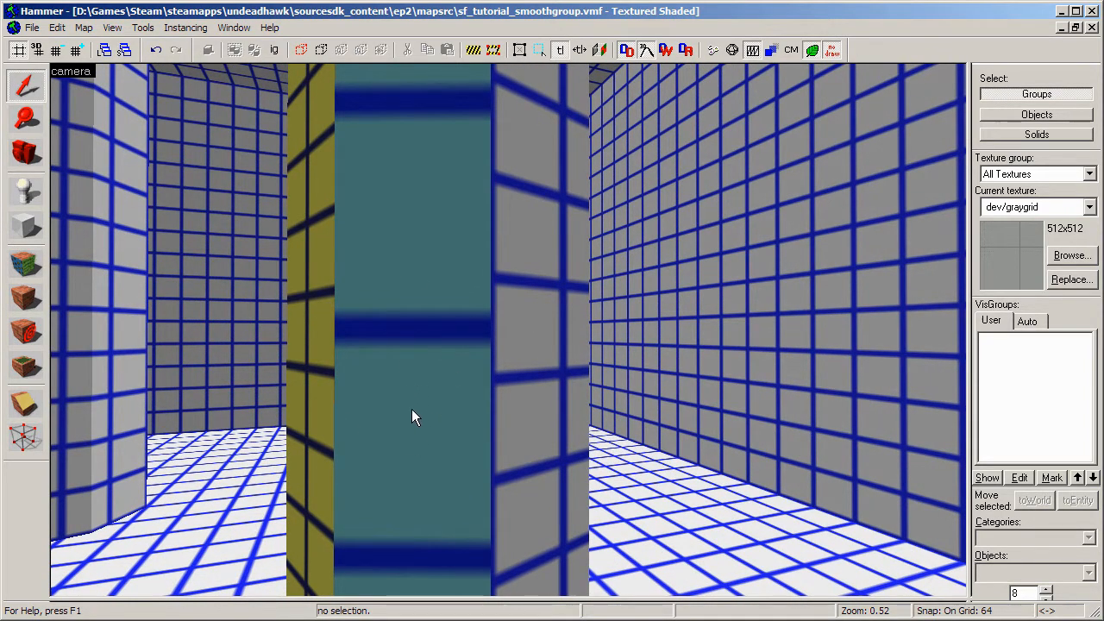
{"action": "mouse_move", "coordinate": [342, 339]}
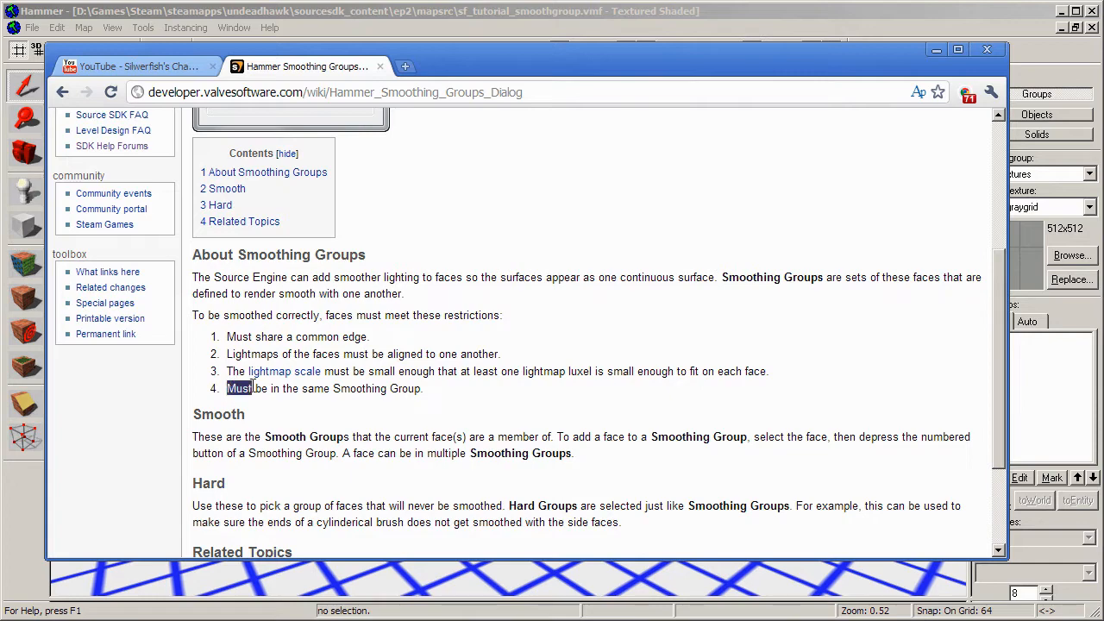
Select a single pillar face and bring up its Smoothing Groups settings
{"action": "left_click_drag", "start_coordinate": [228, 388], "coordinate": [422, 388]}
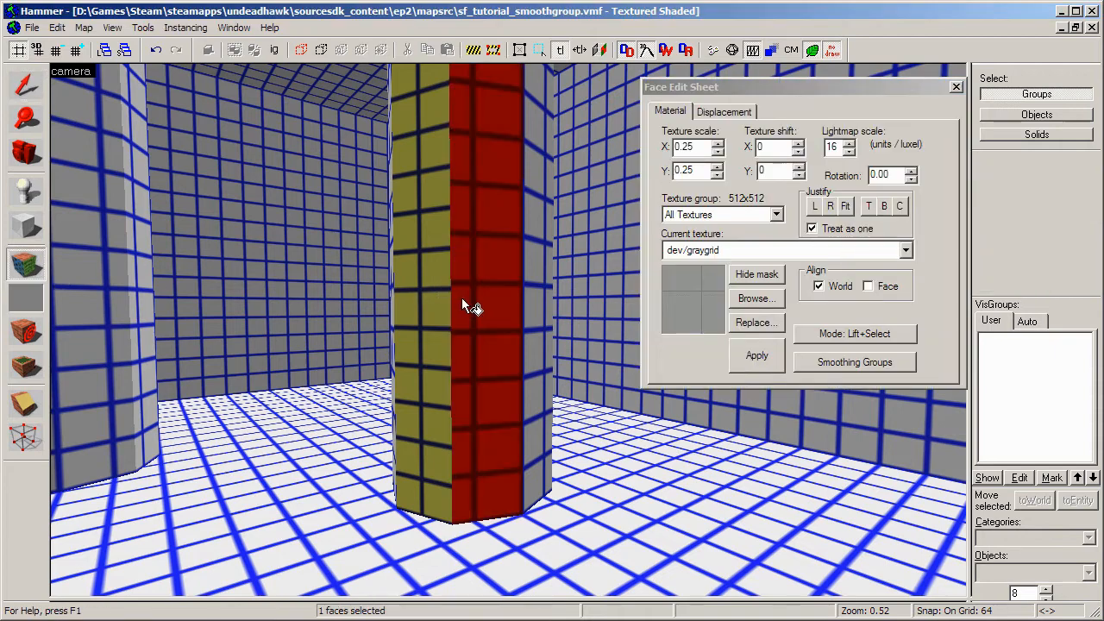
{"action": "left_click", "coordinate": [854, 362]}
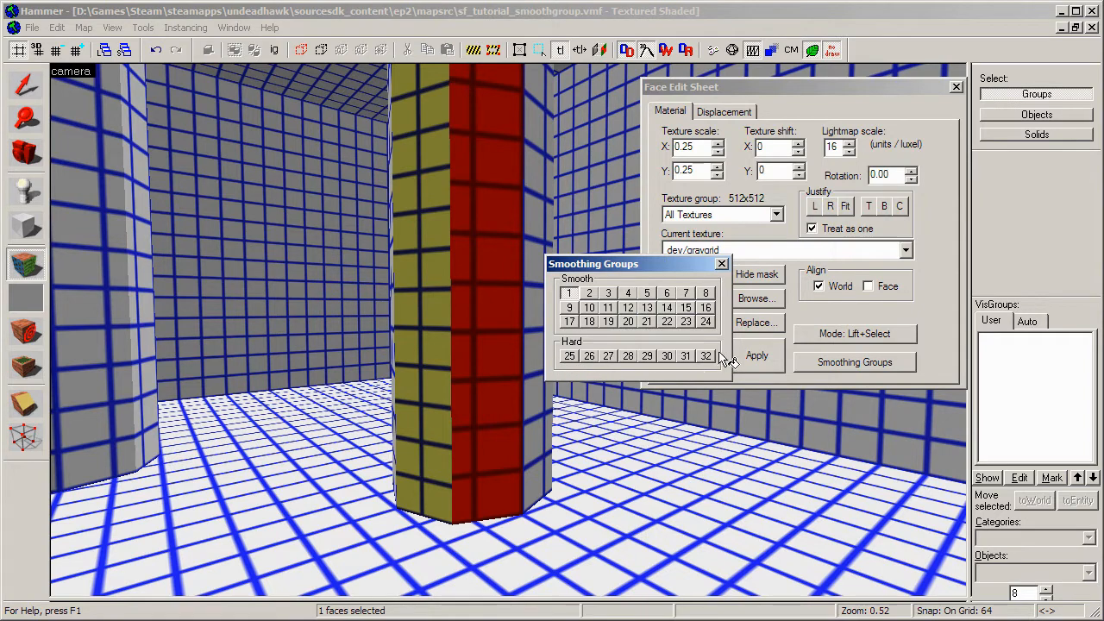
{"action": "mouse_move", "coordinate": [588, 387]}
{"action": "type", "text": "13"}
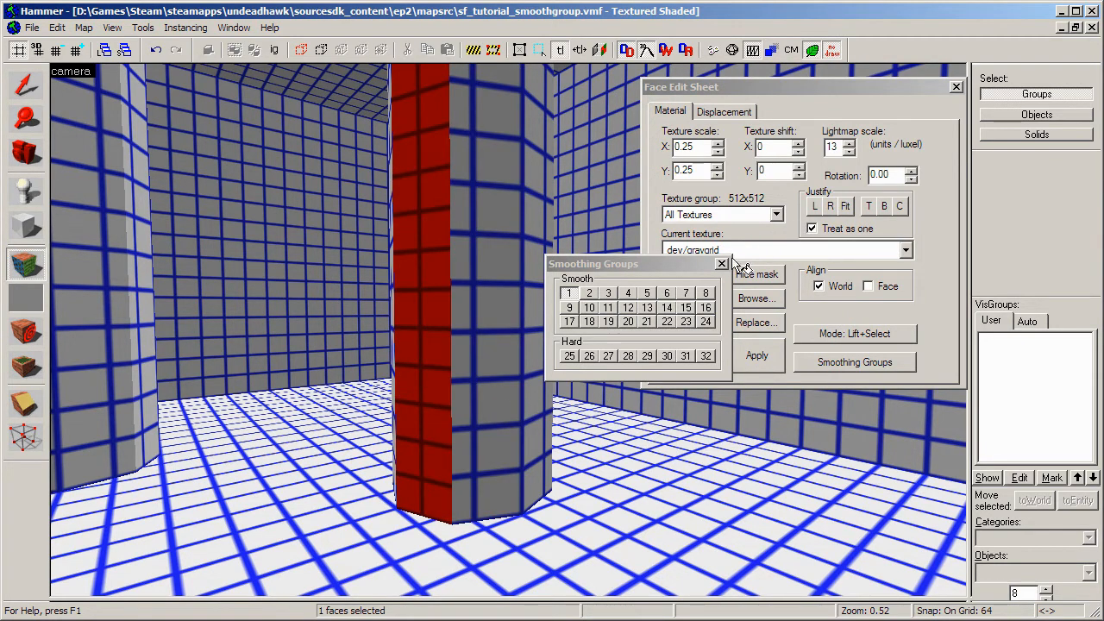
Close the Smoothing Groups window, keeping the Face Edit Sheet open
{"action": "left_click", "coordinate": [721, 262]}
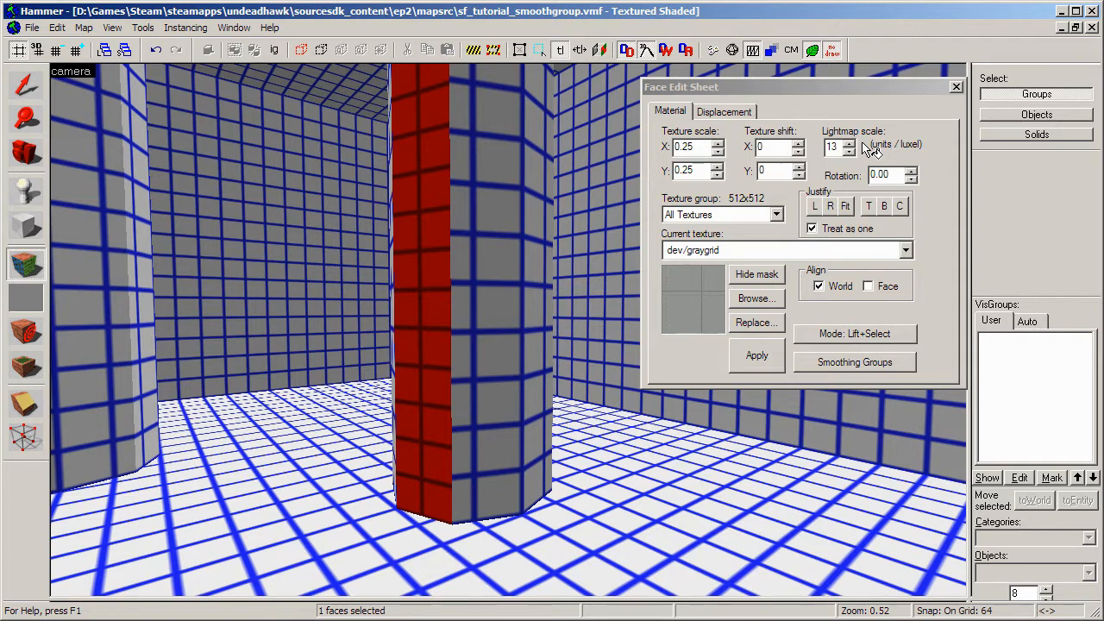
{"action": "mouse_move", "coordinate": [832, 114]}
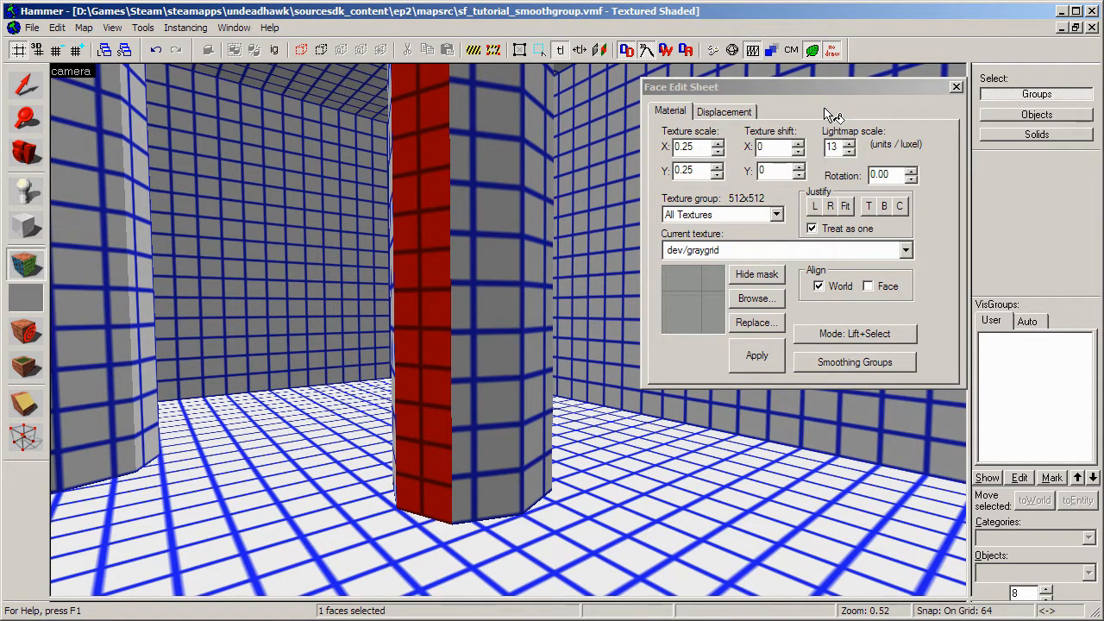